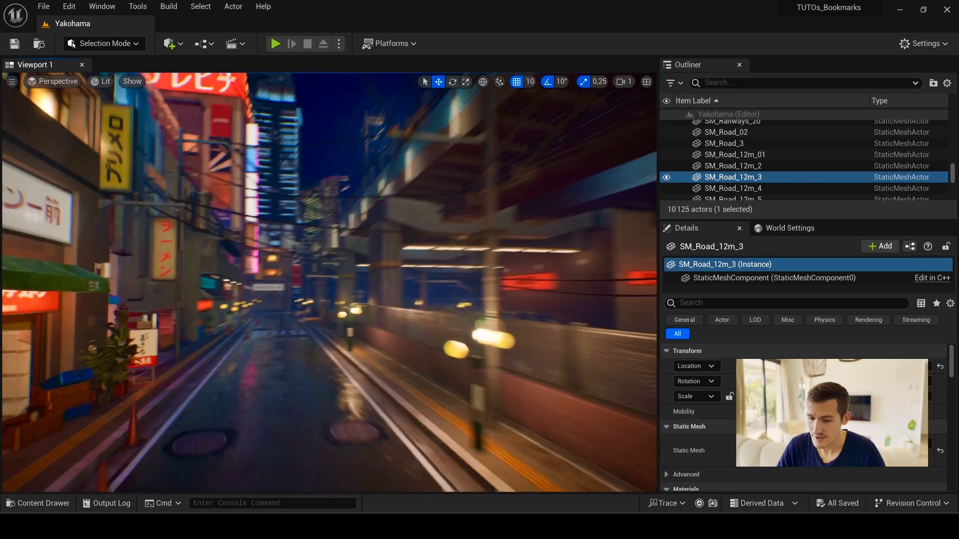
# Fly the viewport camera to a high view down the street beside the KOTETU sign.
pyautogui.click(170, 43)
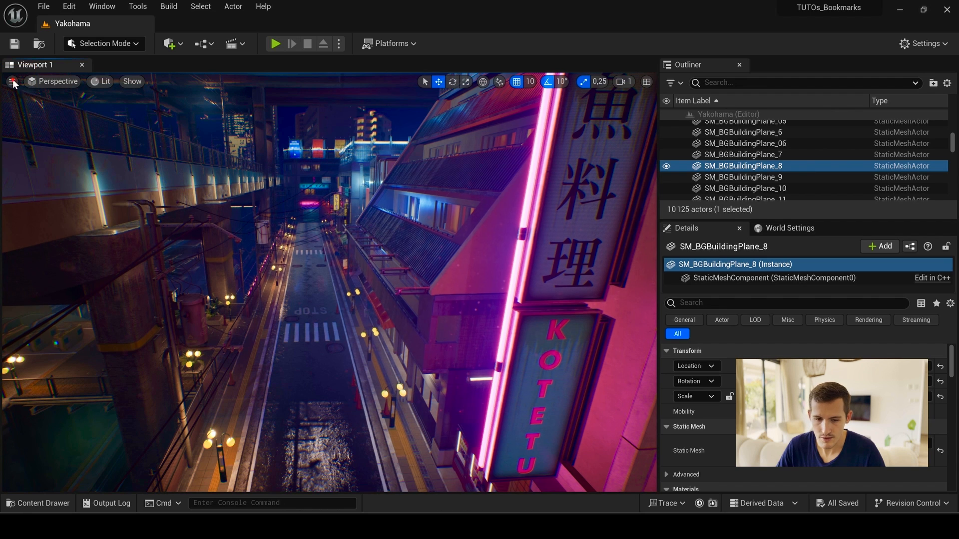
# Store the current KOTETU street view as viewport Bookmark 0.
pyautogui.click(12, 81)
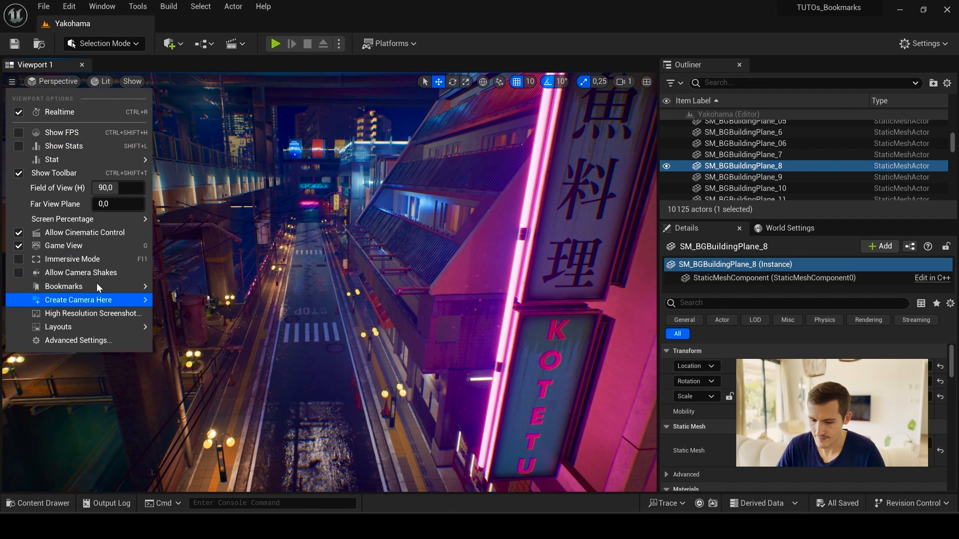
pyautogui.click(64, 286)
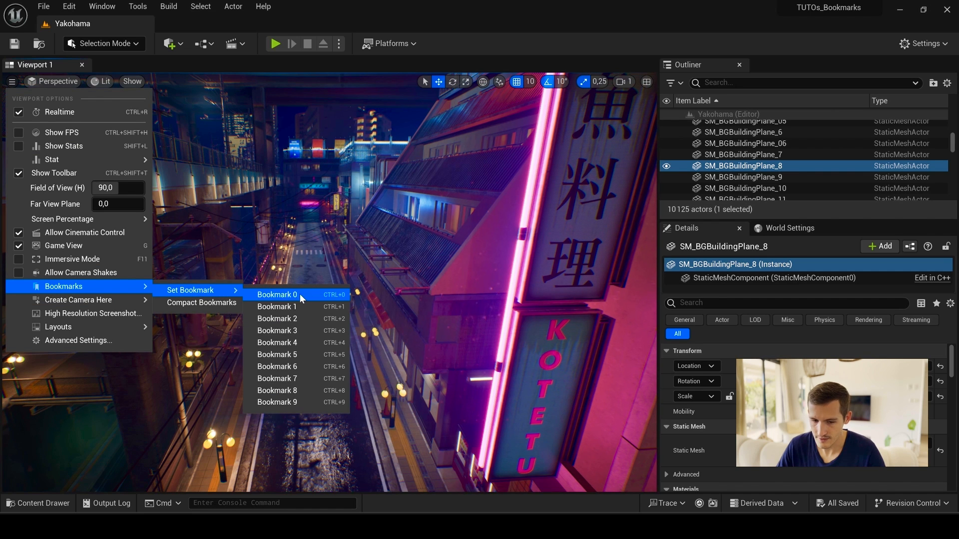
pyautogui.moveTo(277, 295)
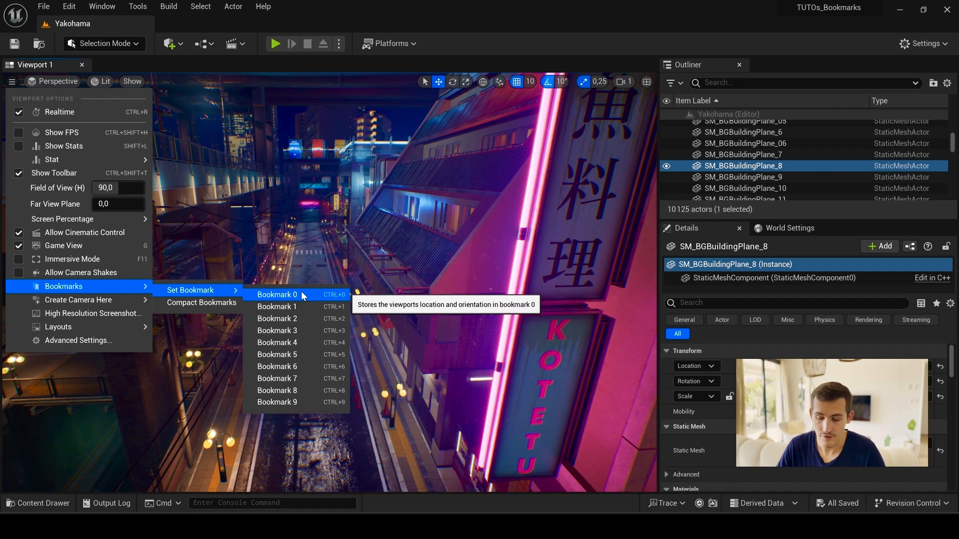
pyautogui.click(276, 294)
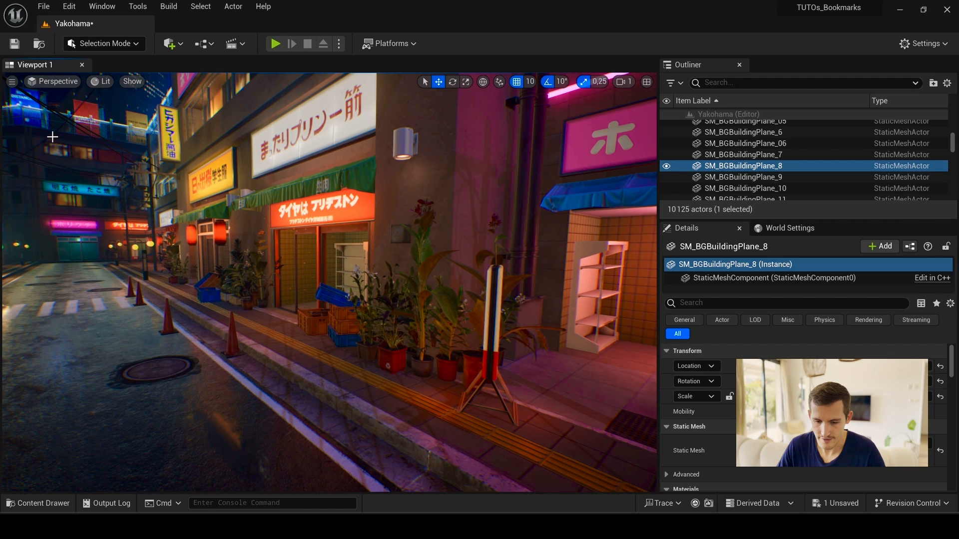
# Jump the view back to Bookmark 0, then frame the street beside the BAR sign.
pyautogui.click(12, 81)
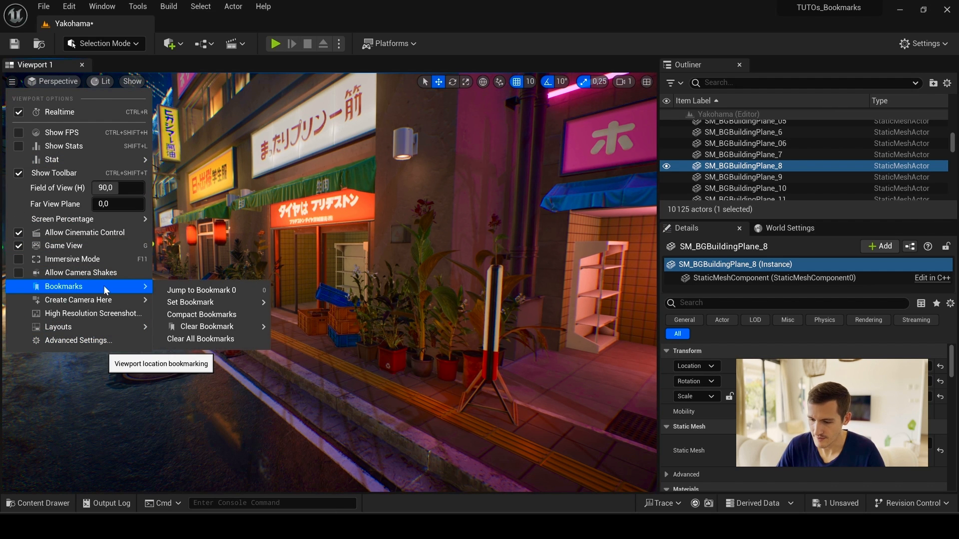
pyautogui.moveTo(208, 290)
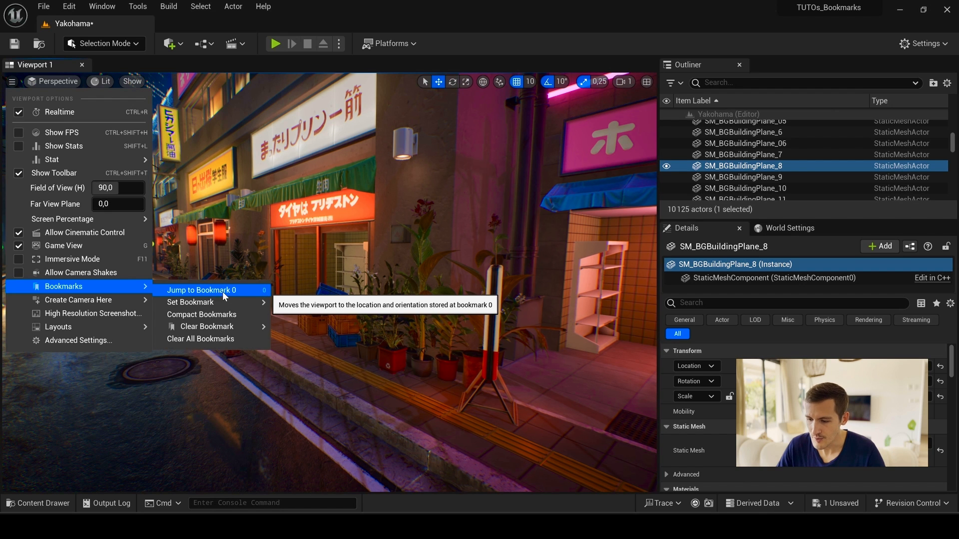
pyautogui.click(204, 290)
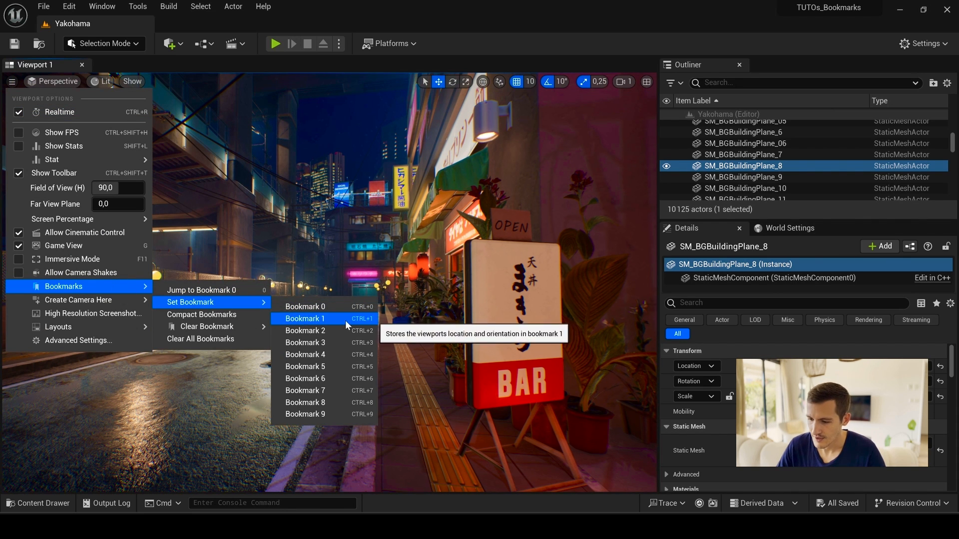
# Store the BAR street view as Bookmark 1 and jump back to it.
pyautogui.click(304, 318)
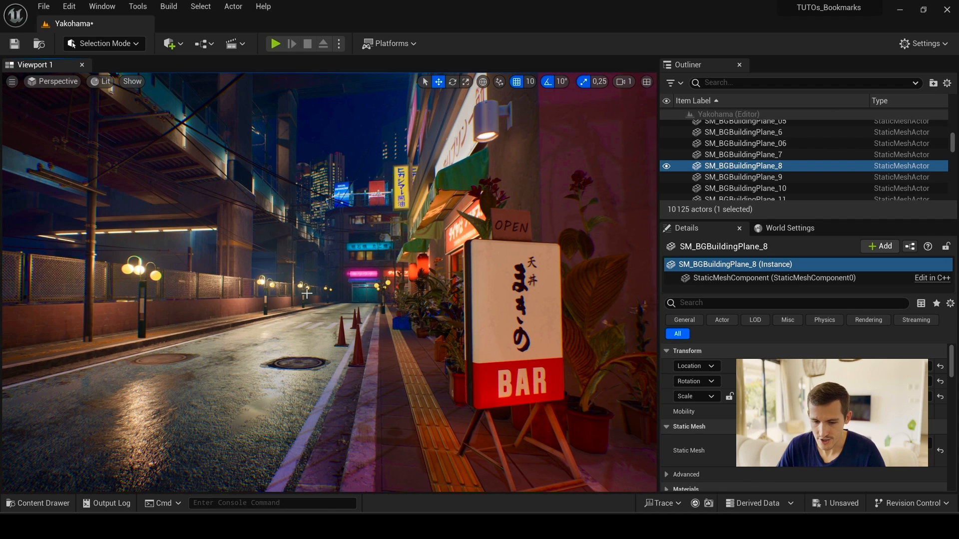
pyautogui.click(12, 81)
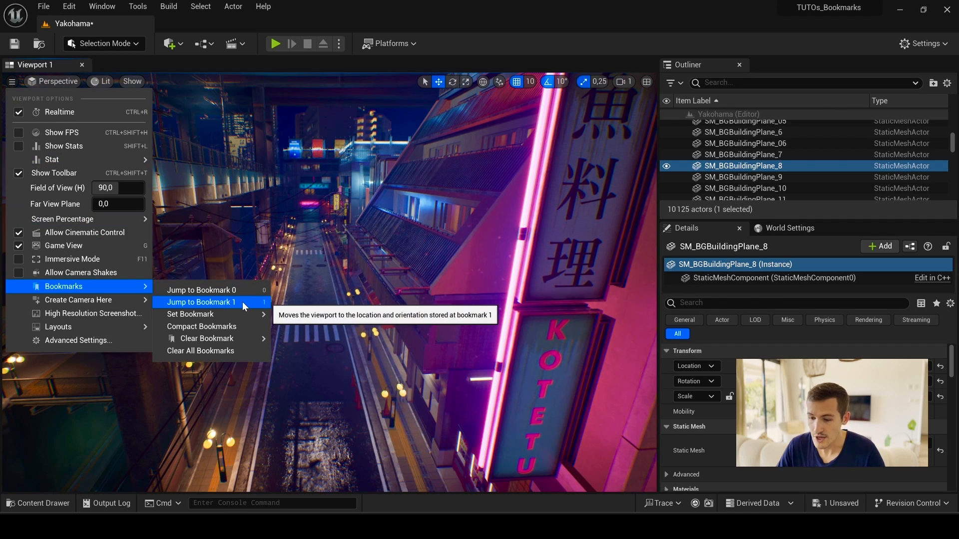
pyautogui.click(202, 302)
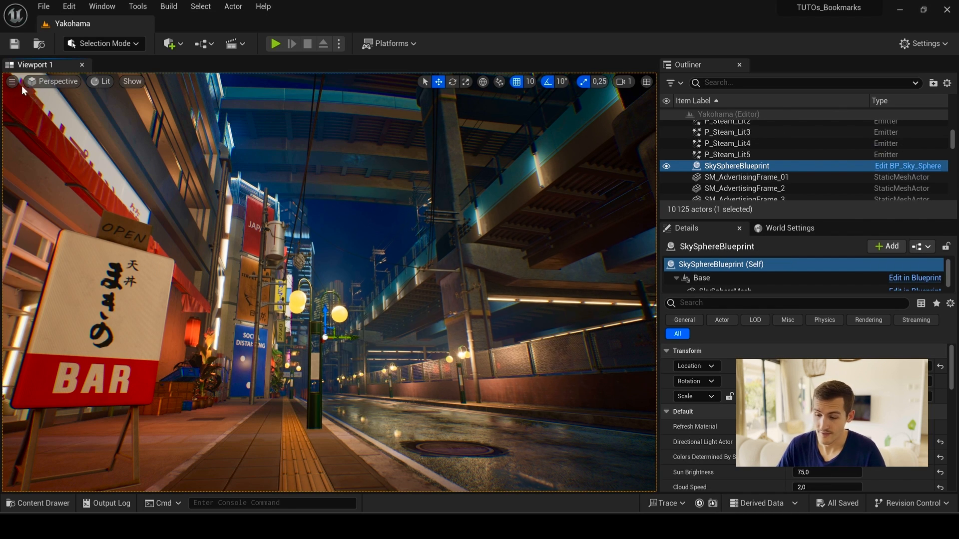
# Search Editor Preferences keyboard shortcuts for 'bookmakr' to find bookmark commands.
pyautogui.click(12, 81)
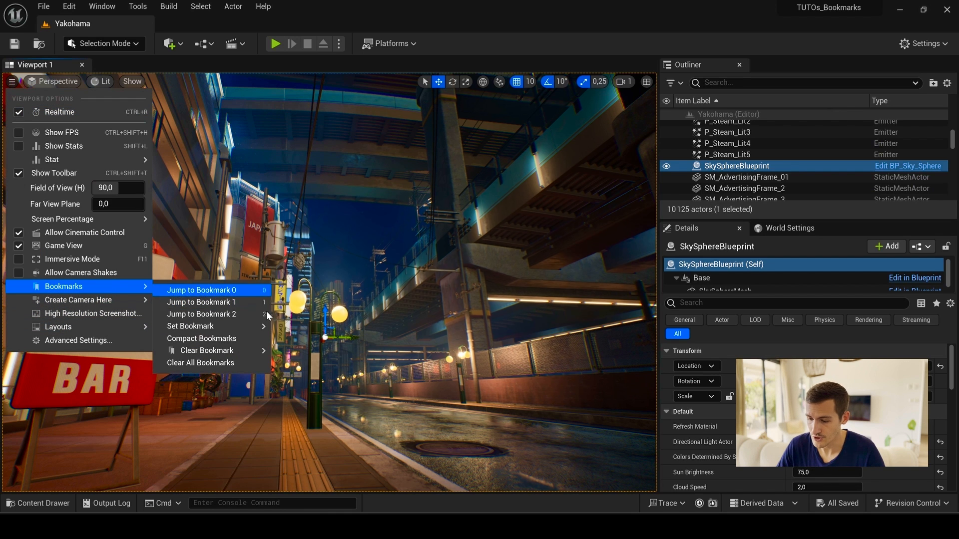
pyautogui.click(132, 81)
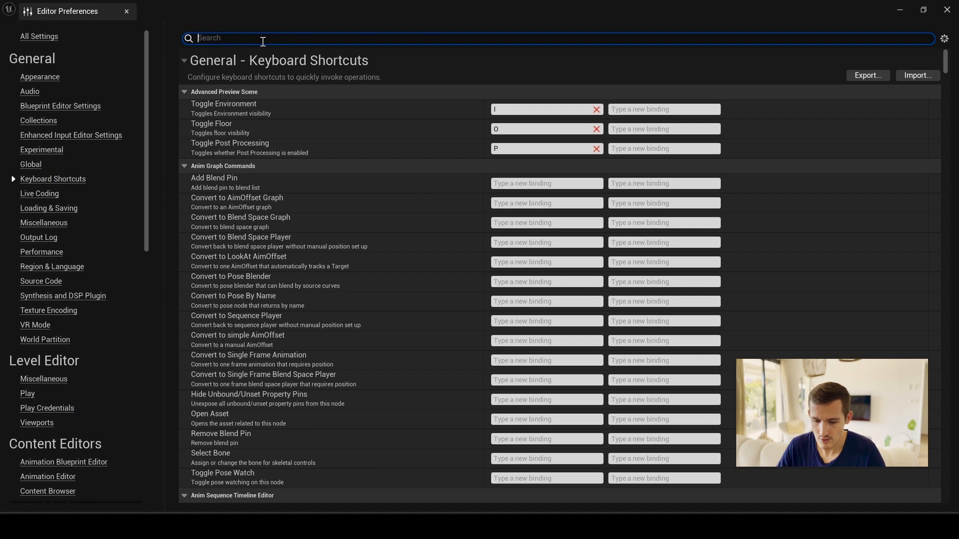
pyautogui.write('bookmakr')
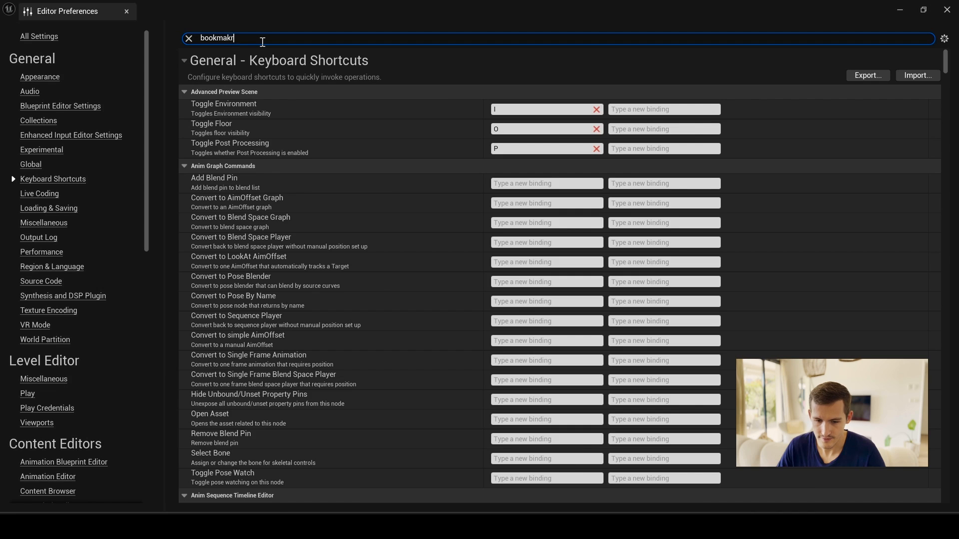